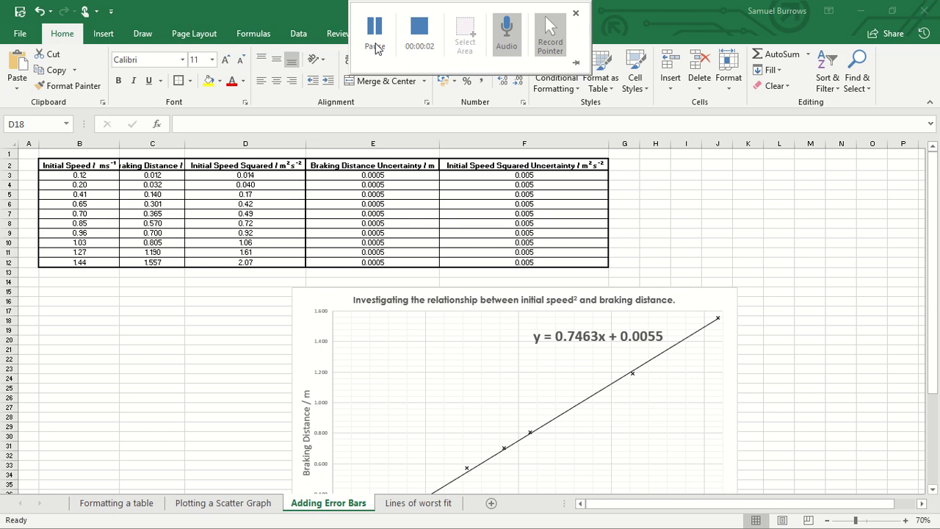
Step: Locate and select the braking-distance scatter graph on the data sheet
{"action": "left_click", "coordinate": [576, 13]}
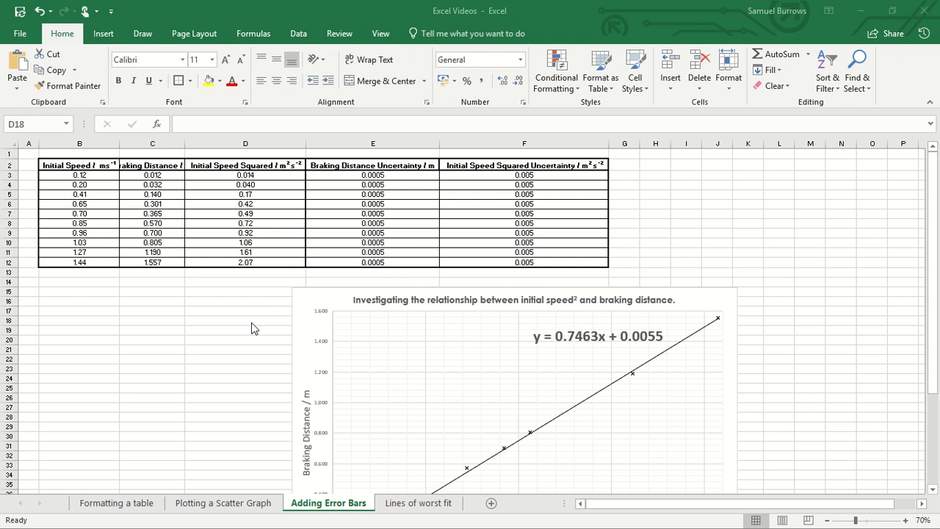
{"action": "left_click", "coordinate": [238, 320]}
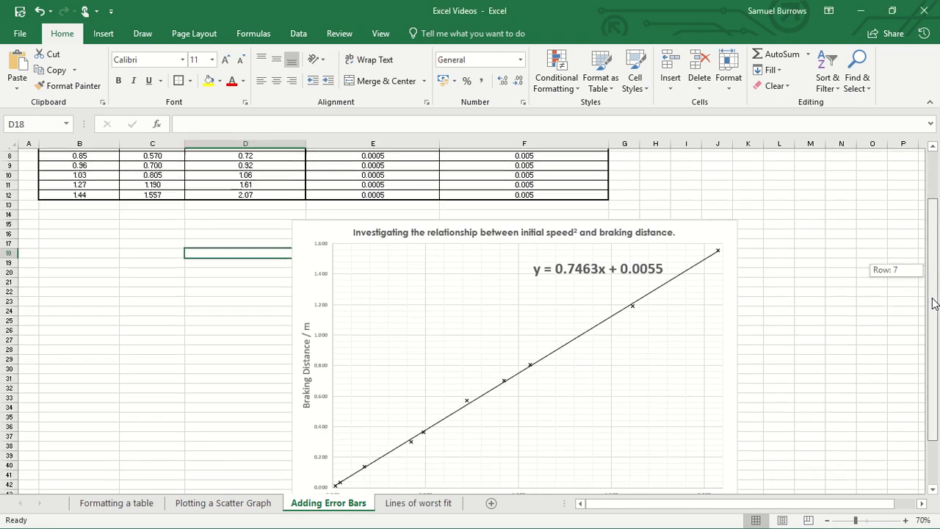
{"action": "scroll", "scroll_direction": "up", "scroll_amount": 3}
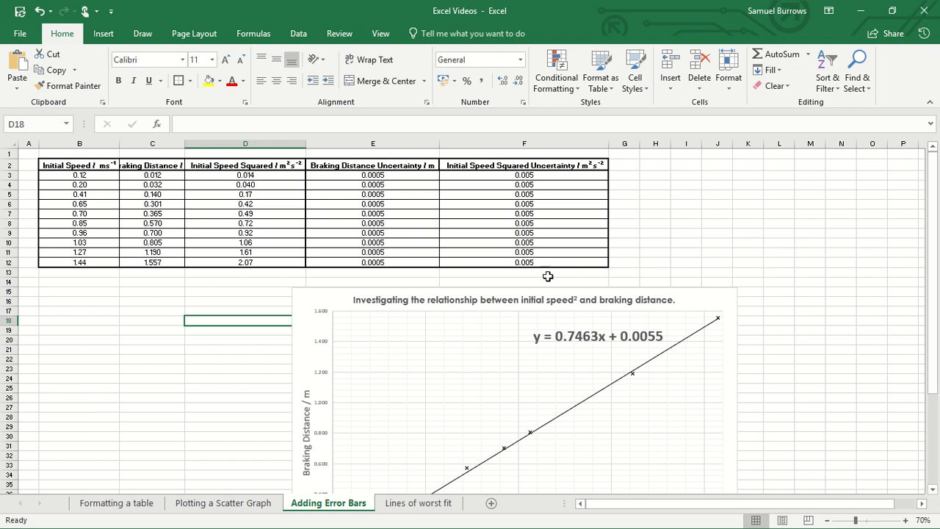
{"action": "mouse_move", "coordinate": [384, 272]}
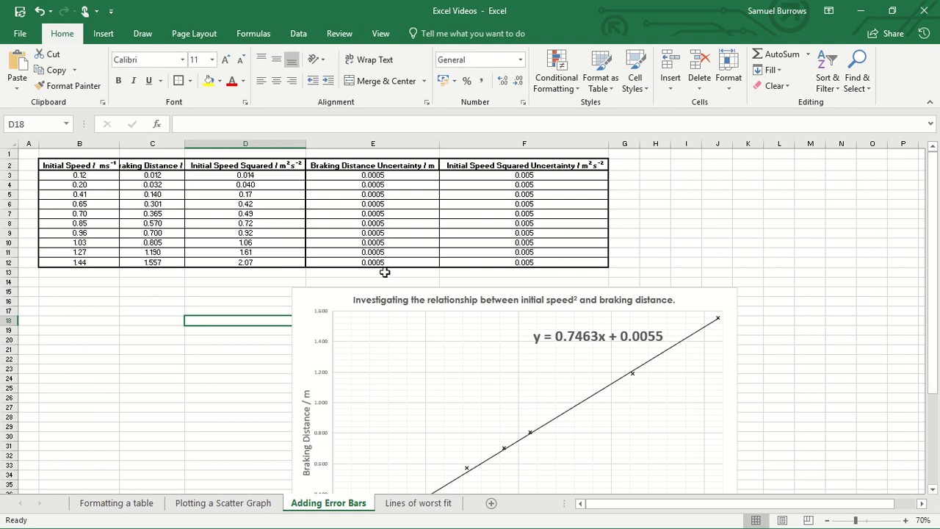
{"action": "mouse_move", "coordinate": [310, 295]}
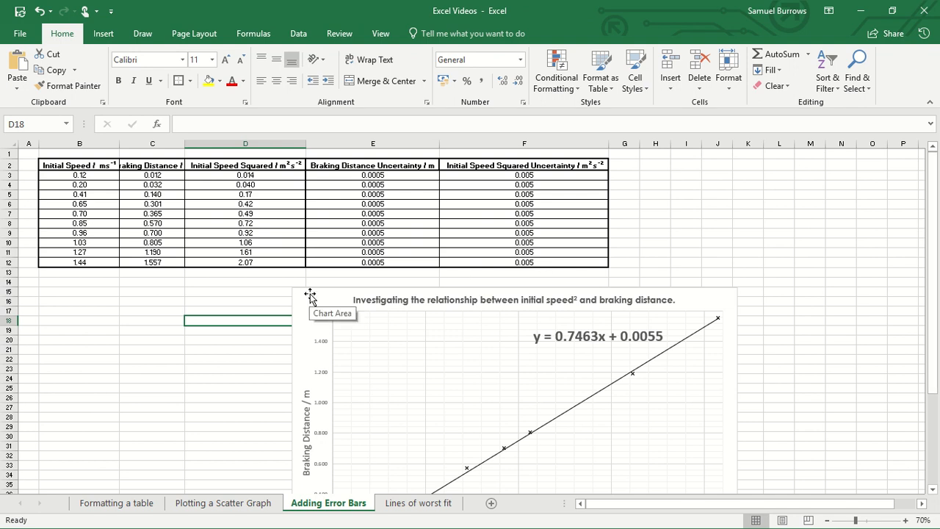
{"action": "left_click", "coordinate": [310, 294]}
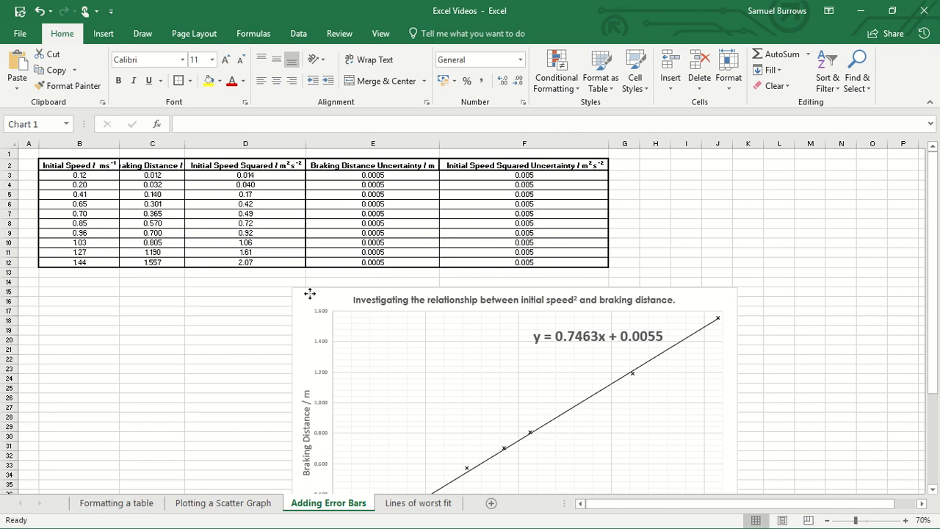
Step: Move the chart to a new chart sheet named 'Graph' via Move Chart
{"action": "left_click", "coordinate": [370, 385]}
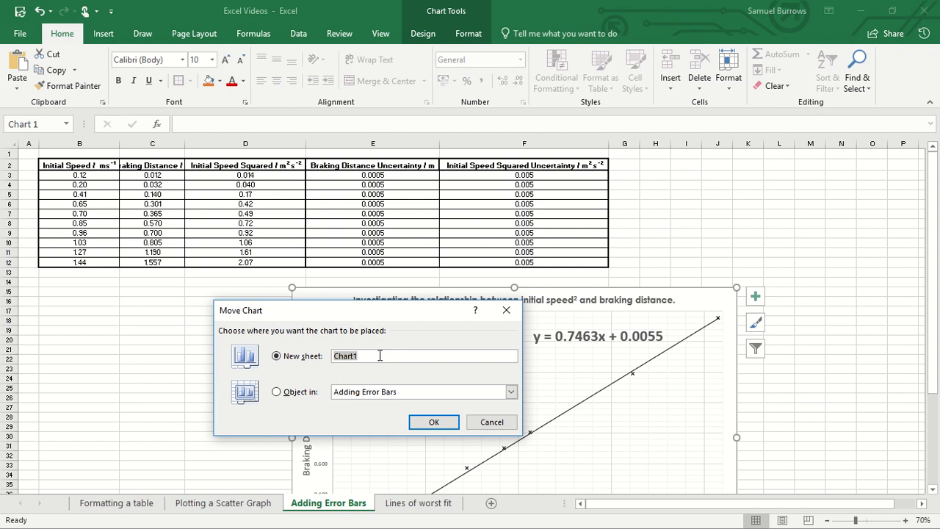
{"action": "type", "text": "Graph"}
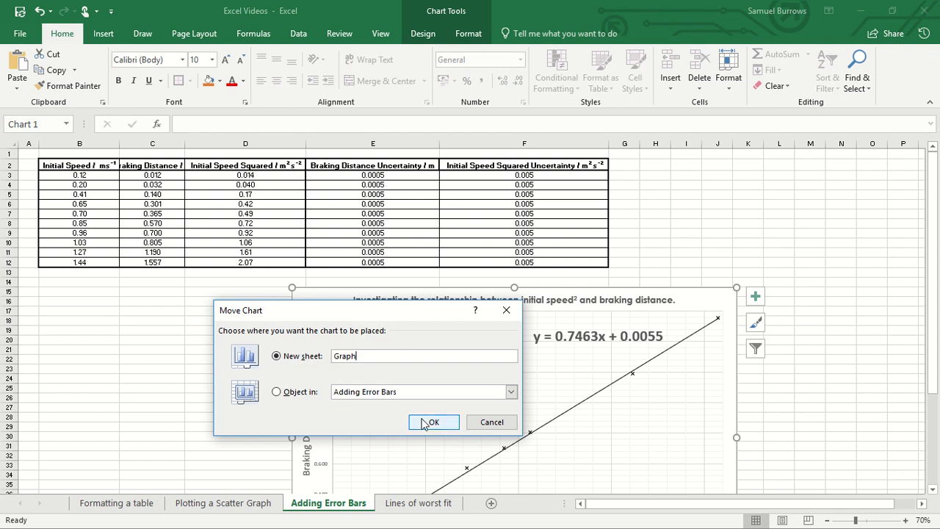
{"action": "left_click", "coordinate": [432, 421]}
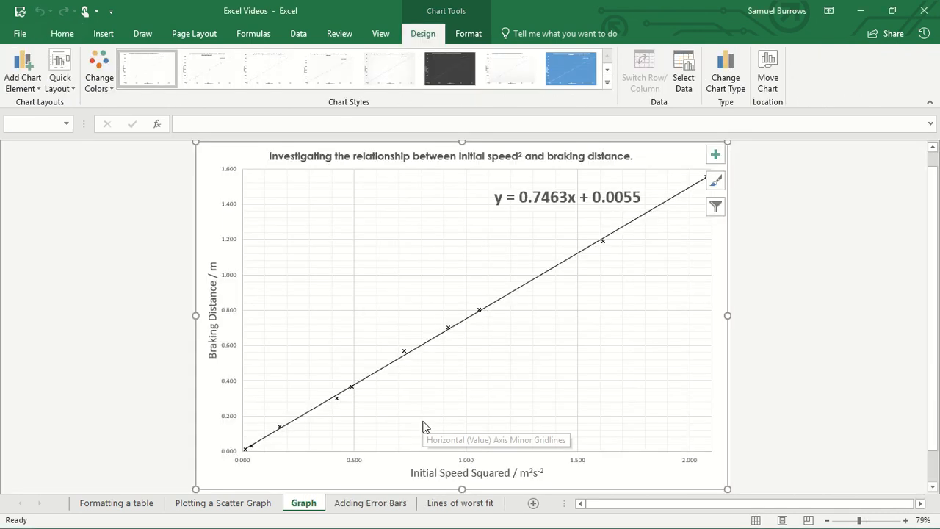
{"action": "left_click", "coordinate": [793, 242]}
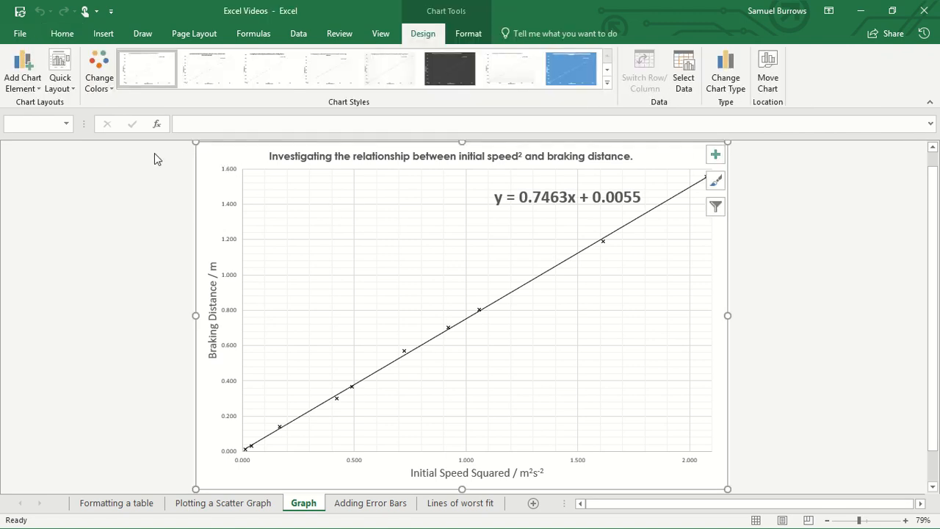
Step: Add error bars to the series and reach the Custom option with Specify Value for vertical bars
{"action": "left_click", "coordinate": [22, 71]}
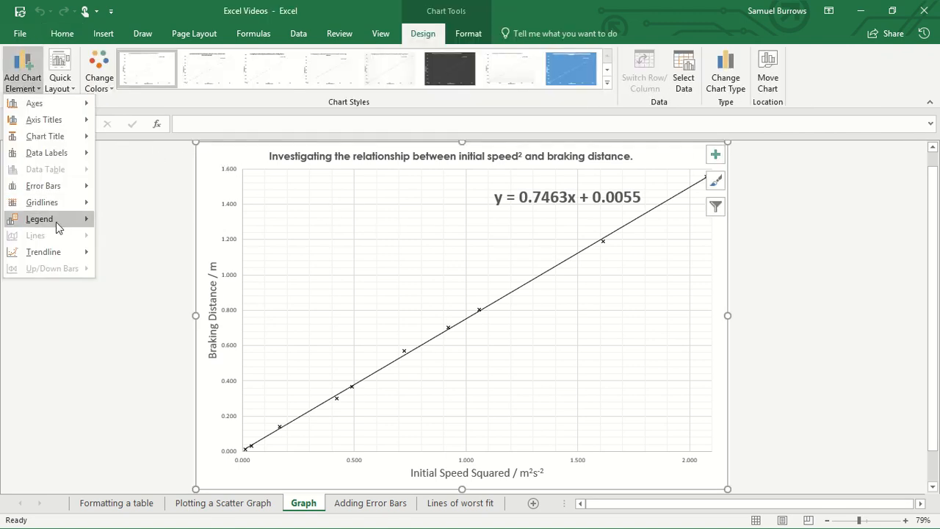
{"action": "left_click", "coordinate": [44, 185]}
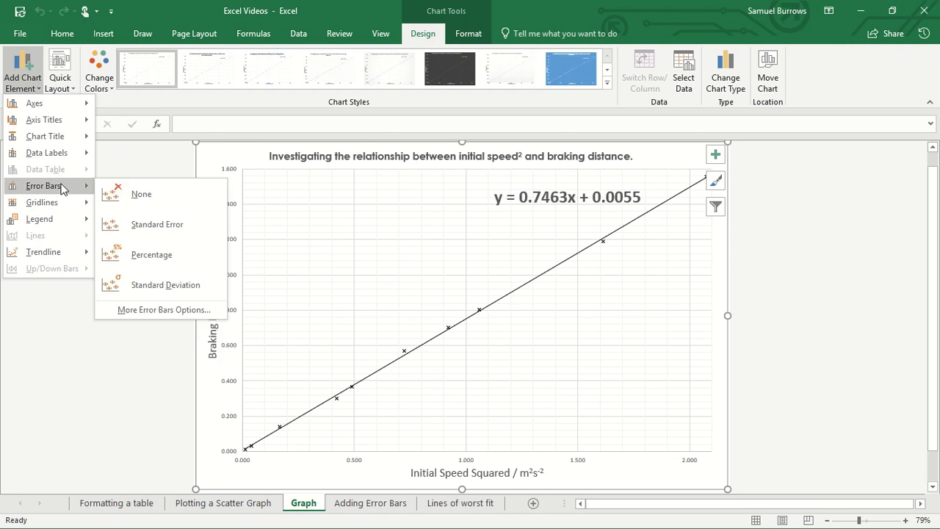
{"action": "mouse_move", "coordinate": [162, 308]}
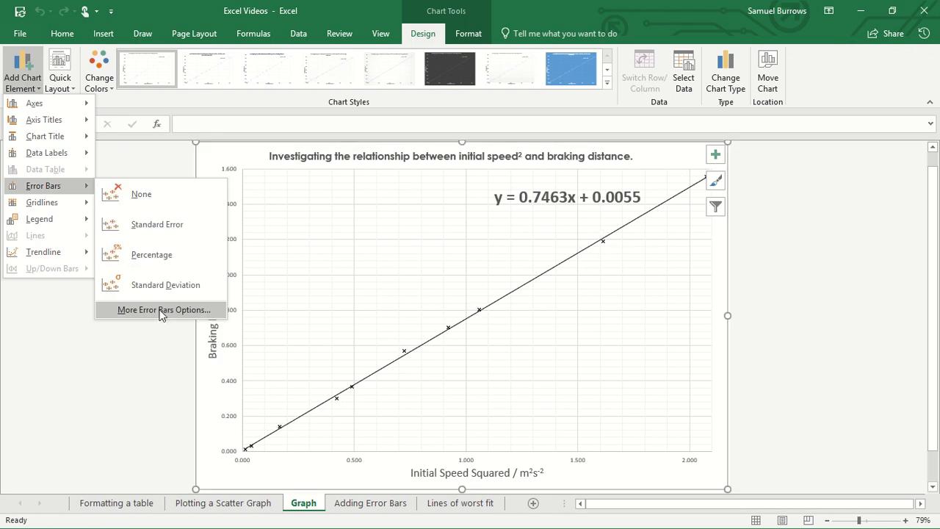
{"action": "left_click", "coordinate": [162, 308]}
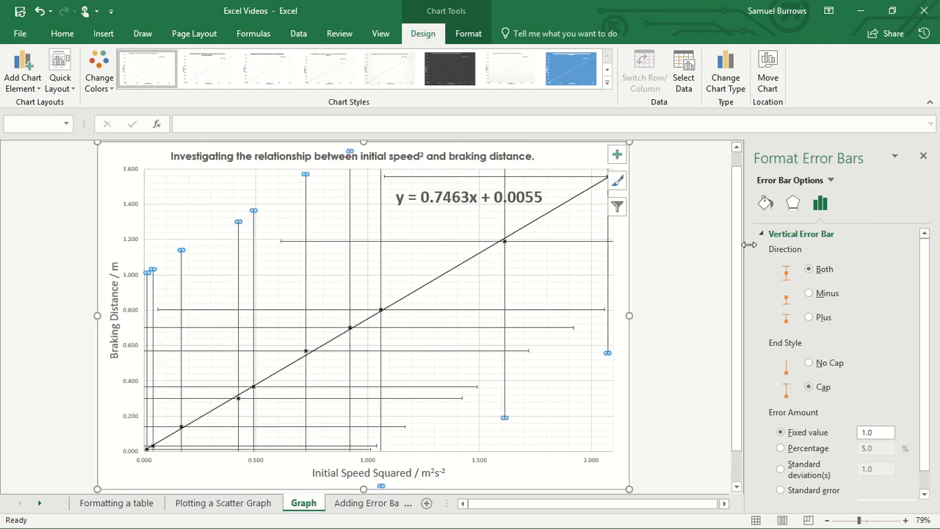
{"action": "mouse_move", "coordinate": [814, 249]}
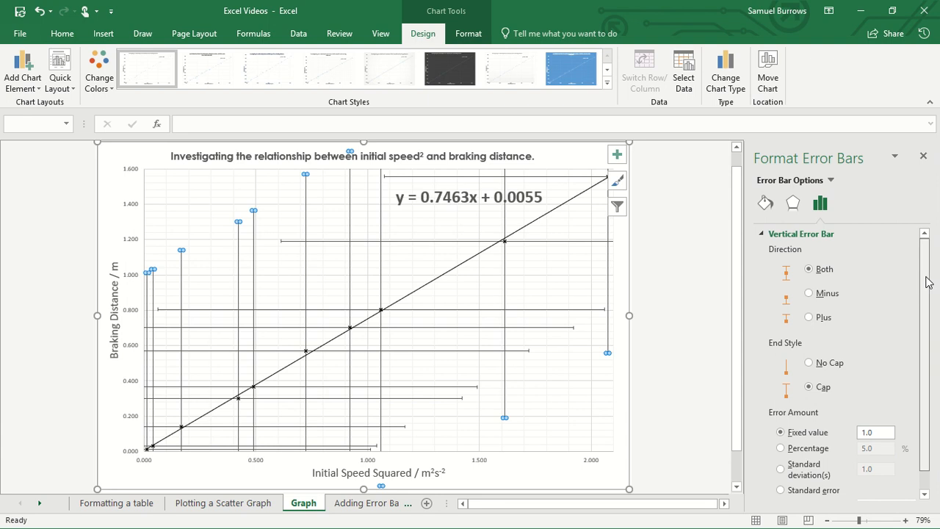
{"action": "scroll", "scroll_direction": "down", "scroll_amount": 3}
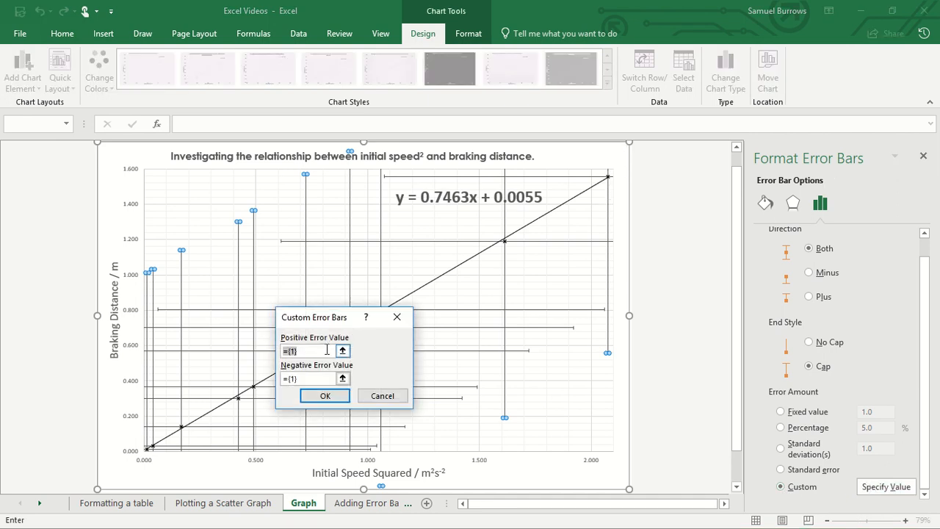
Step: Link the vertical error bars' positive and negative amounts to Braking Distance Uncertainty E3:E12
{"action": "triple_click", "coordinate": [306, 350]}
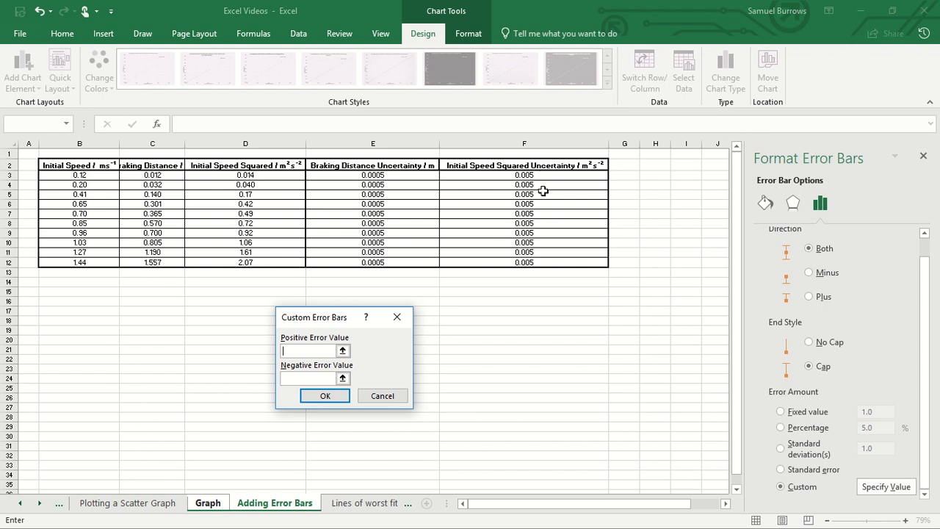
{"action": "mouse_move", "coordinate": [543, 233]}
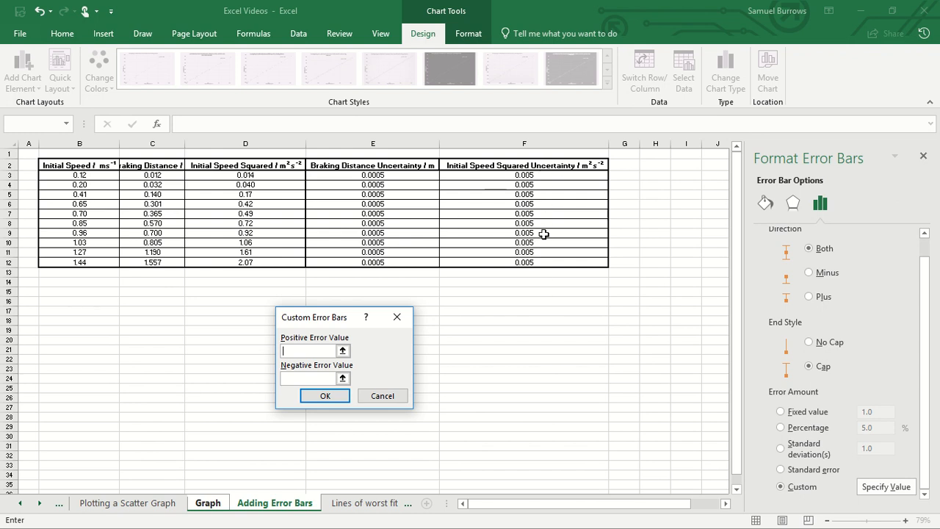
{"action": "mouse_move", "coordinate": [412, 234]}
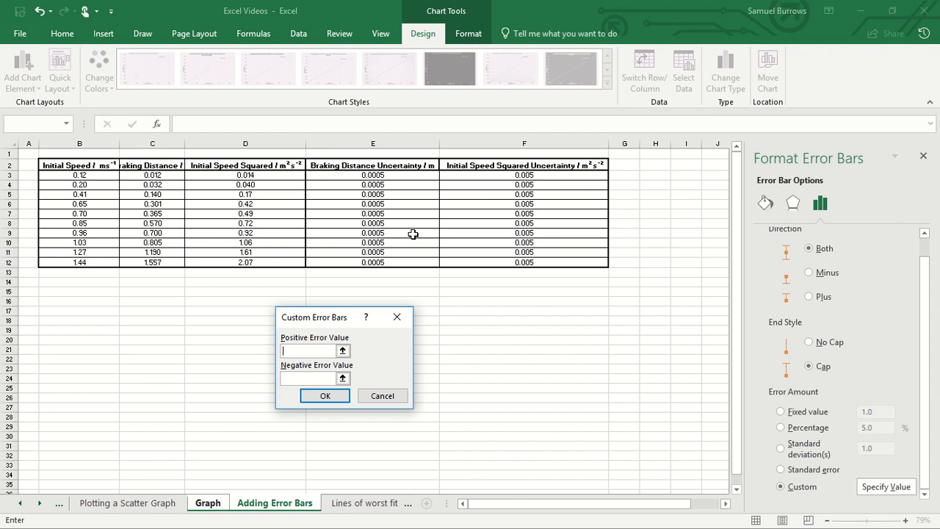
{"action": "mouse_move", "coordinate": [421, 259]}
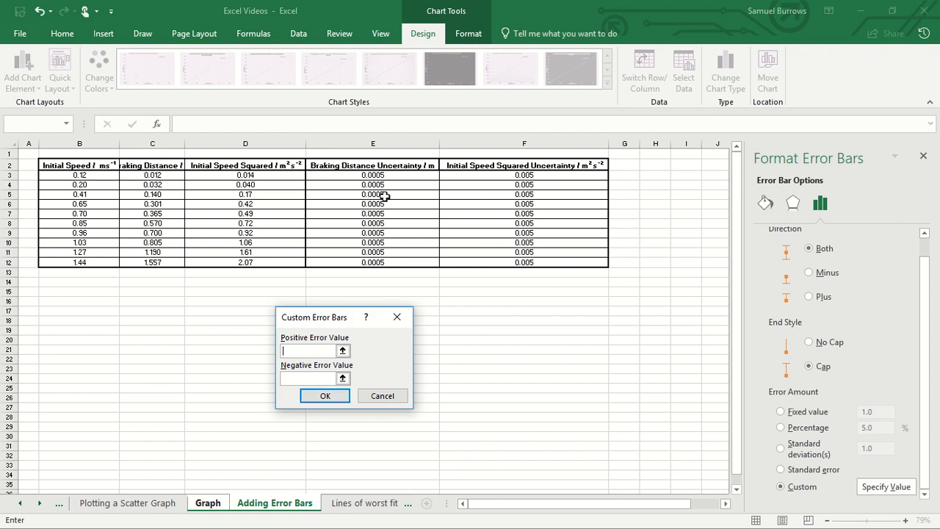
{"action": "left_click_drag", "start_coordinate": [373, 175], "coordinate": [373, 261]}
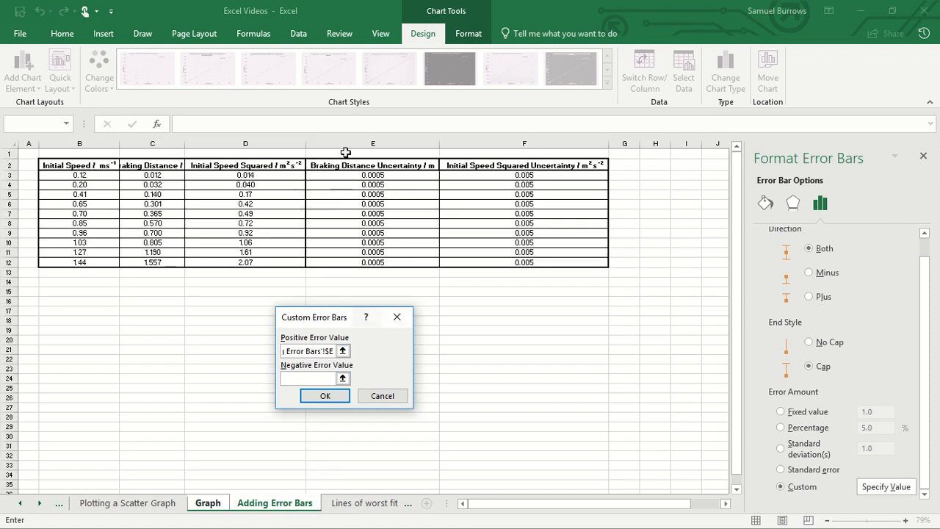
{"action": "left_click_drag", "start_coordinate": [373, 175], "coordinate": [373, 262]}
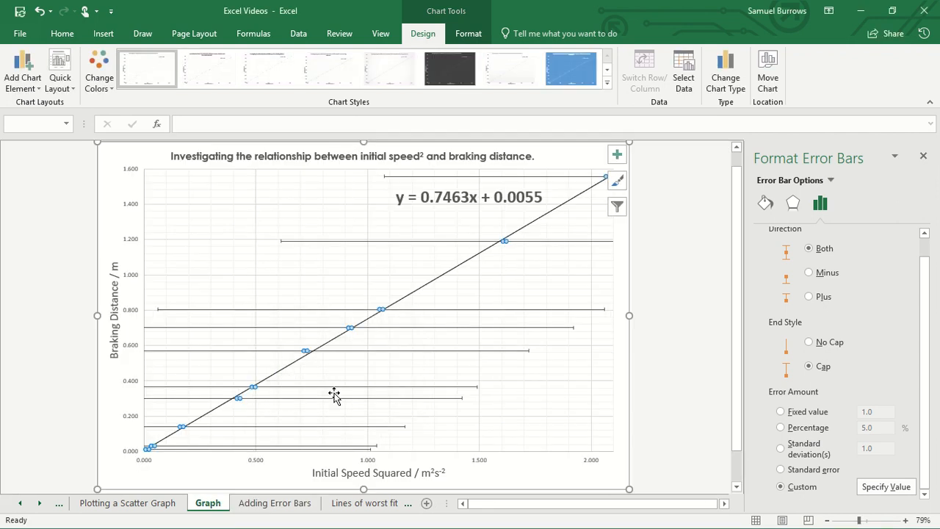
Step: Switch formatting to Series 1 X Error Bars and choose Custom values
{"action": "left_click", "coordinate": [831, 181]}
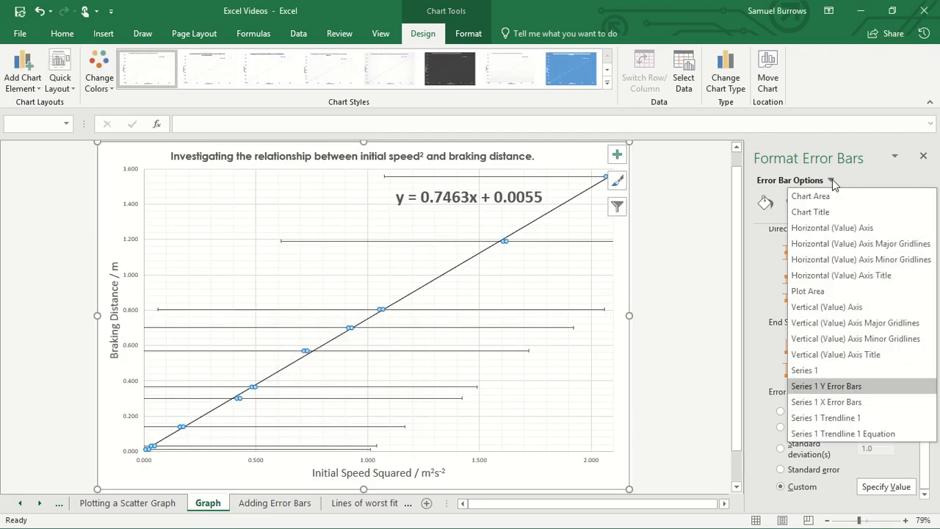
{"action": "mouse_move", "coordinate": [840, 402]}
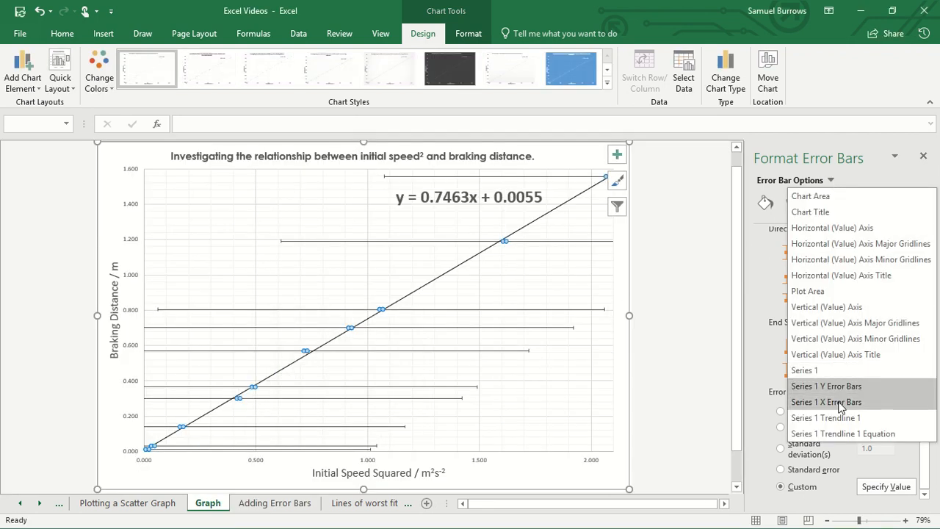
{"action": "left_click", "coordinate": [826, 403]}
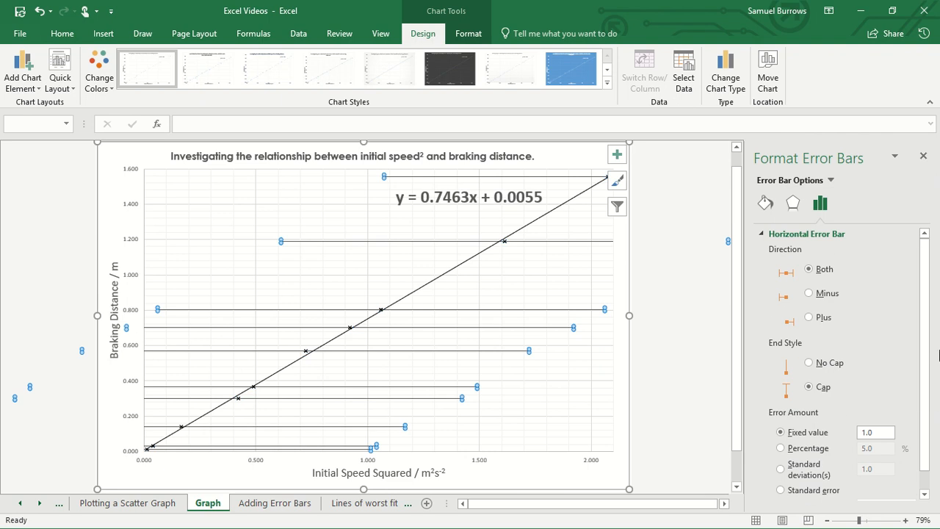
{"action": "scroll", "scroll_direction": "down", "scroll_amount": 3}
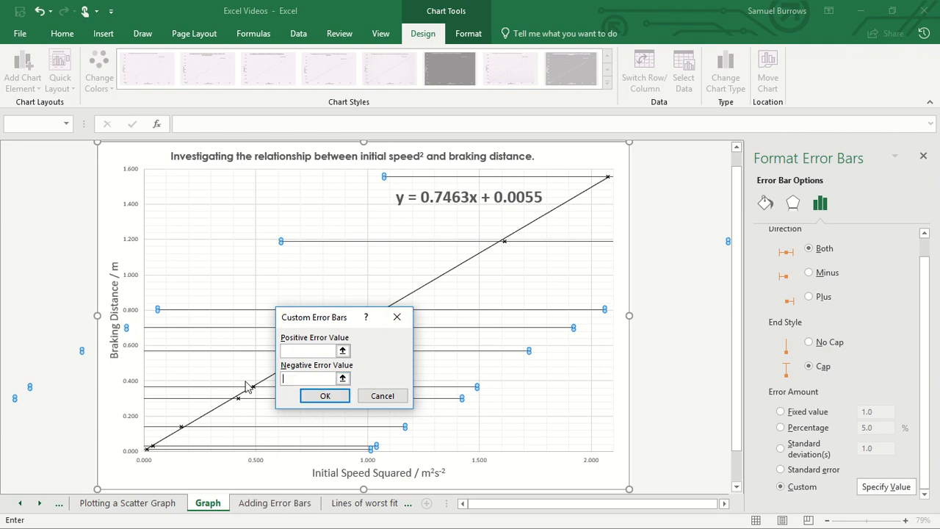
Step: Link the horizontal error bars' positive and negative amounts to Initial Speed Squared Uncertainty F3:F12
{"action": "left_click", "coordinate": [275, 503]}
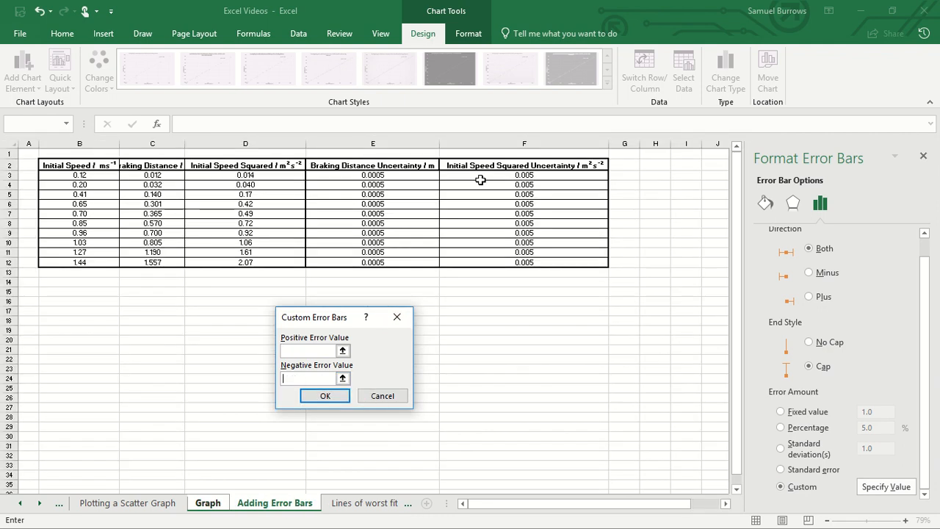
{"action": "left_click_drag", "start_coordinate": [524, 175], "coordinate": [524, 261]}
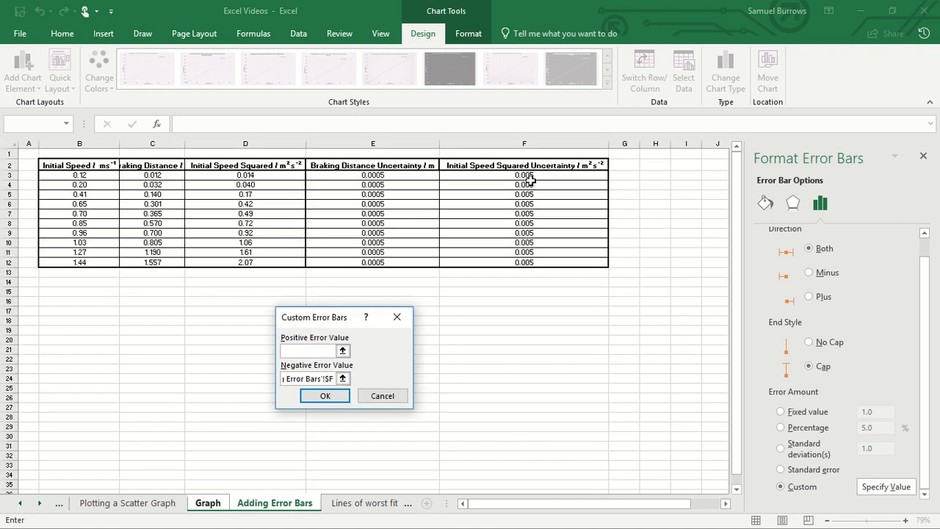
{"action": "left_click_drag", "start_coordinate": [524, 174], "coordinate": [524, 261]}
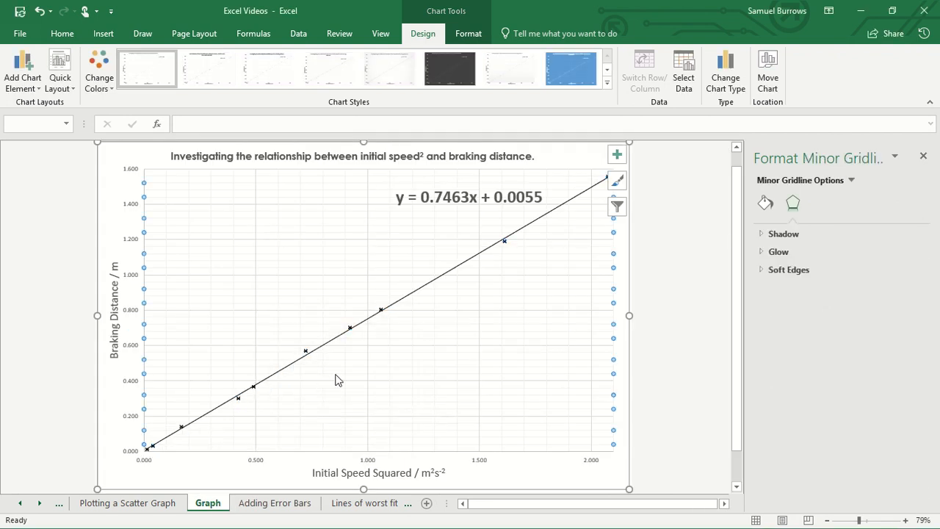
{"action": "mouse_move", "coordinate": [382, 336]}
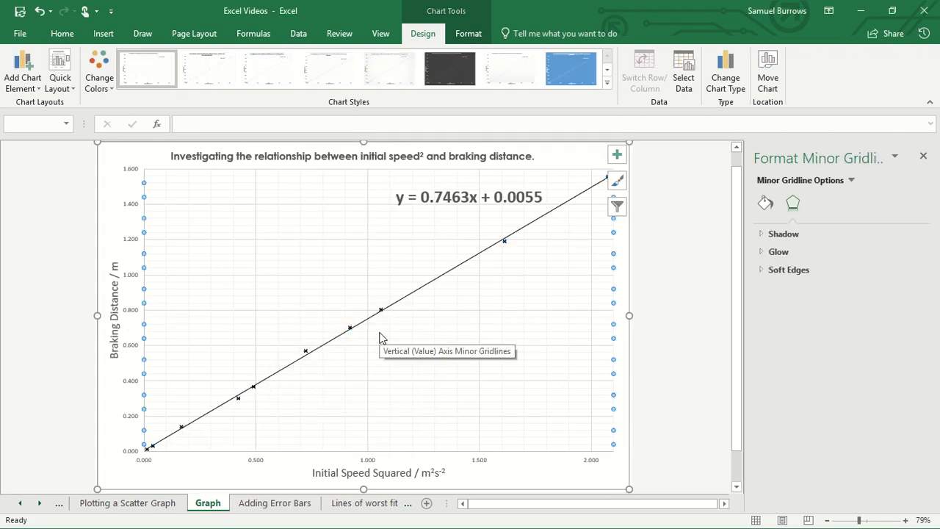
{"action": "left_click", "coordinate": [617, 179]}
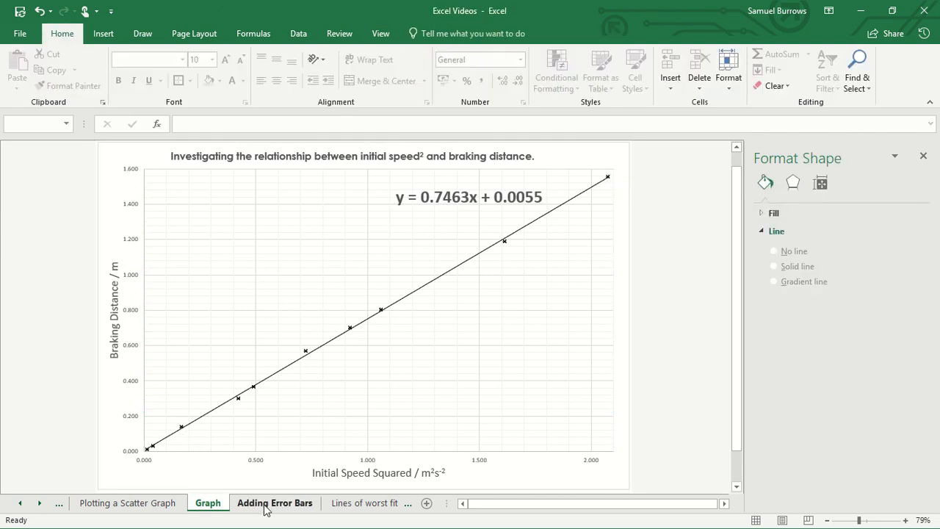
Step: Fill the braking distance uncertainty from E3 down to E12 as Copy Cells
{"action": "left_click", "coordinate": [275, 503]}
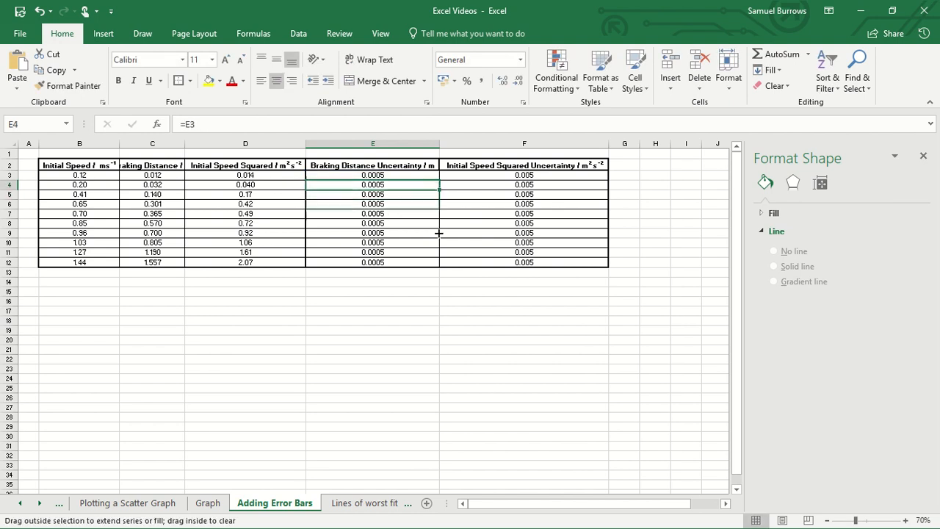
{"action": "left_click", "coordinate": [451, 276]}
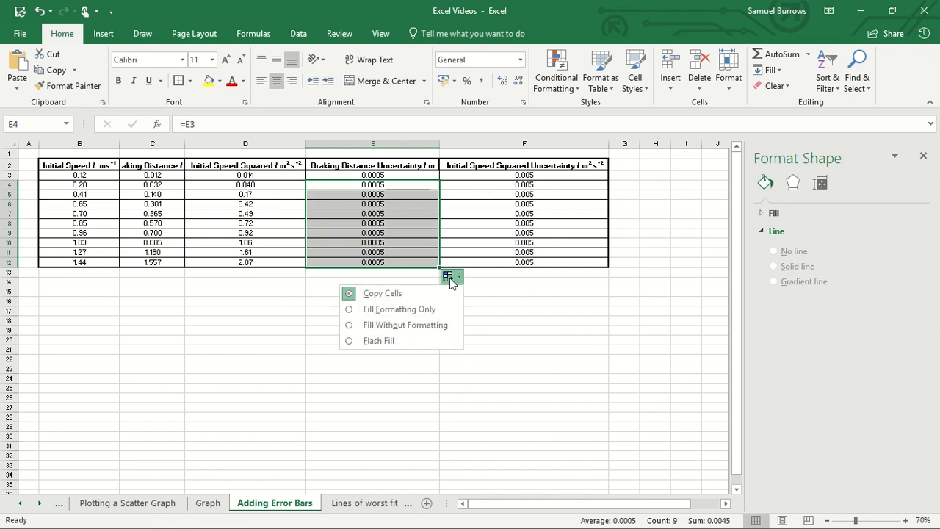
{"action": "left_click", "coordinate": [440, 320]}
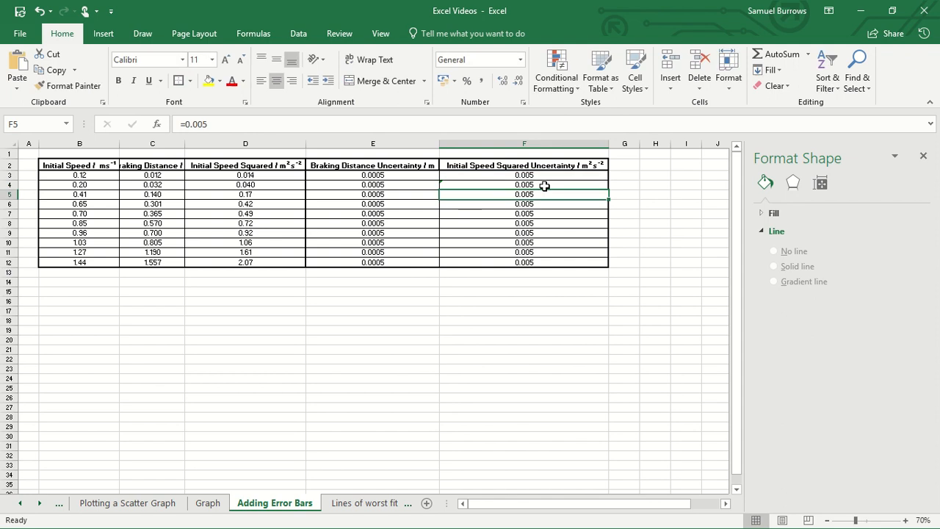
Step: Check the speed-squared uncertainty values in F3 and F5 before moving on
{"action": "left_click", "coordinate": [523, 185]}
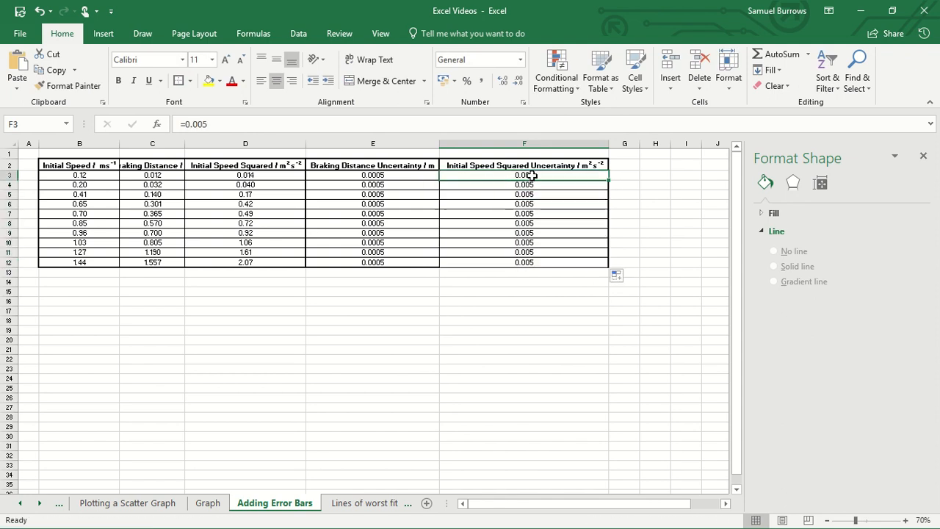
{"action": "left_click", "coordinate": [373, 175]}
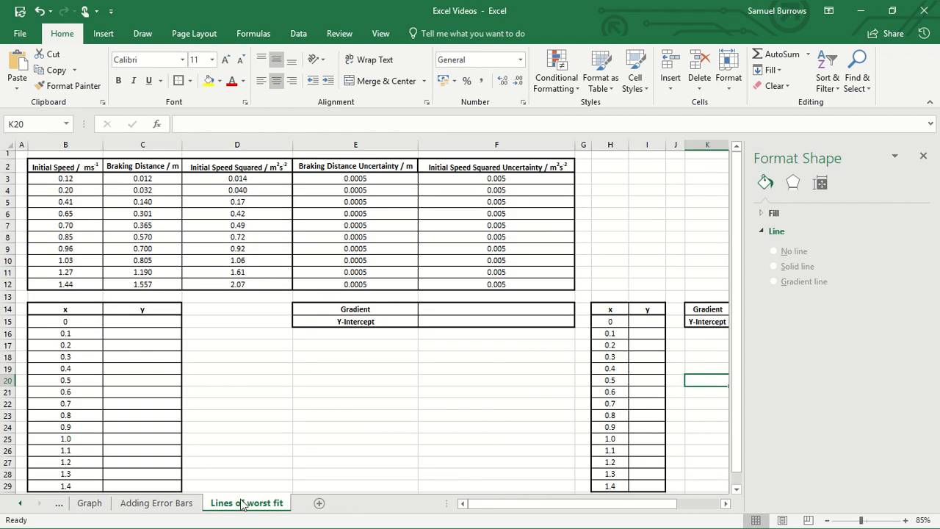
Step: Compare the graph's vertical error bars against the uncertainty values sheet
{"action": "left_click", "coordinate": [88, 502]}
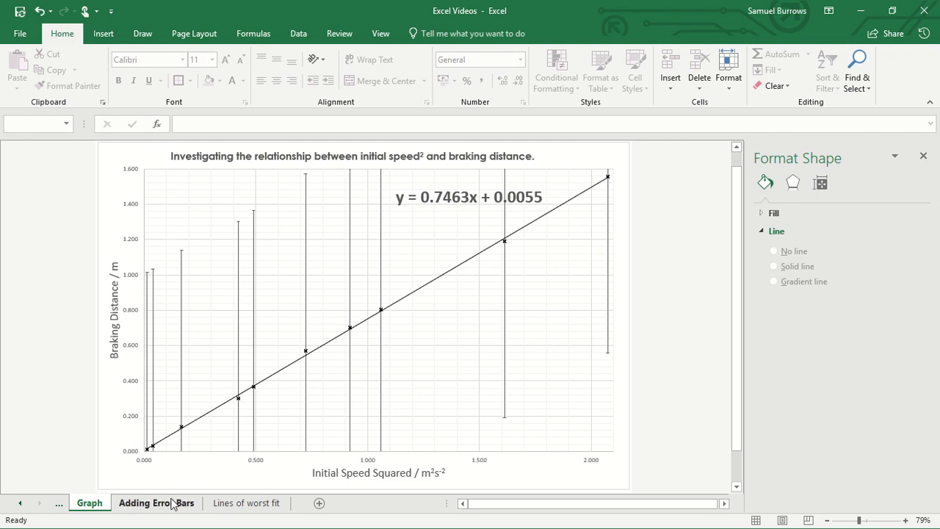
{"action": "left_click", "coordinate": [155, 502]}
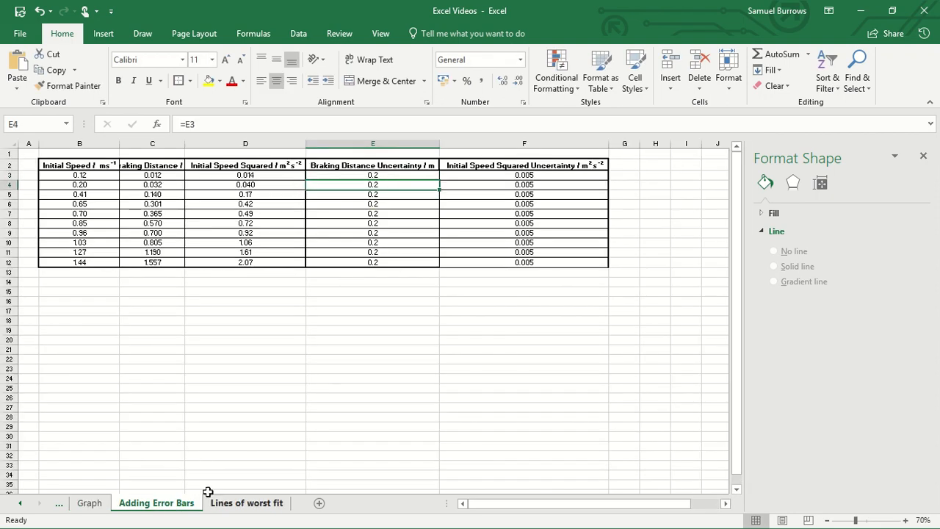
{"action": "left_click", "coordinate": [88, 503]}
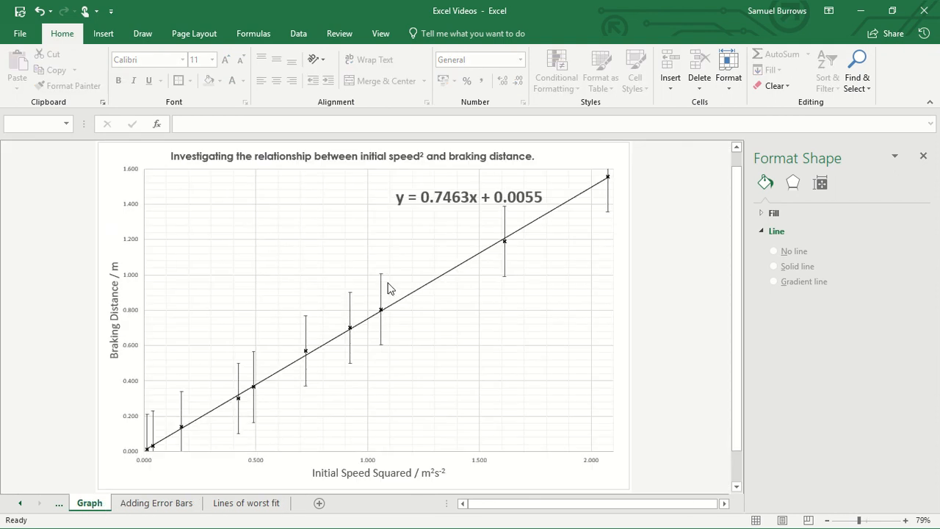
{"action": "mouse_move", "coordinate": [360, 329]}
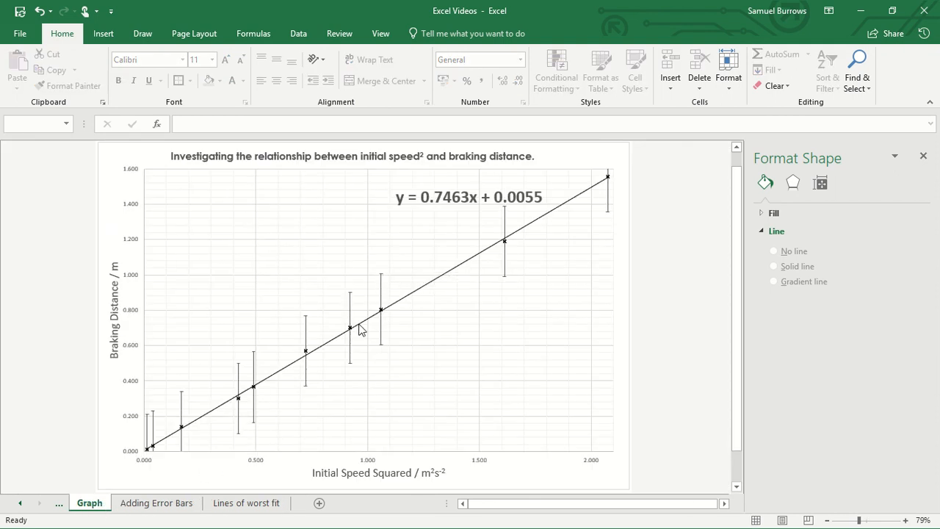
Step: Enter 0.01 as the braking distance uncertainty in E3 and review the smaller vertical bars
{"action": "left_click", "coordinate": [156, 502]}
{"action": "type", "text": "0."}
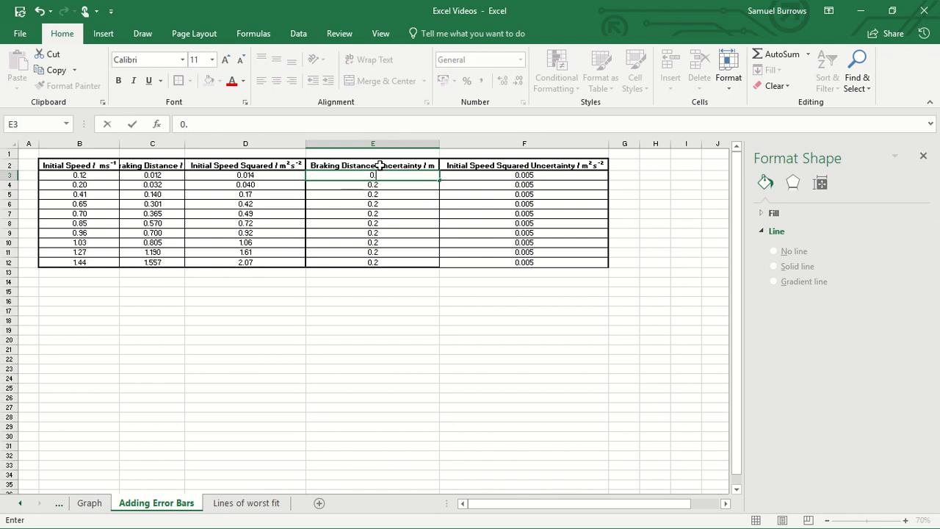
{"action": "key", "text": "Return"}
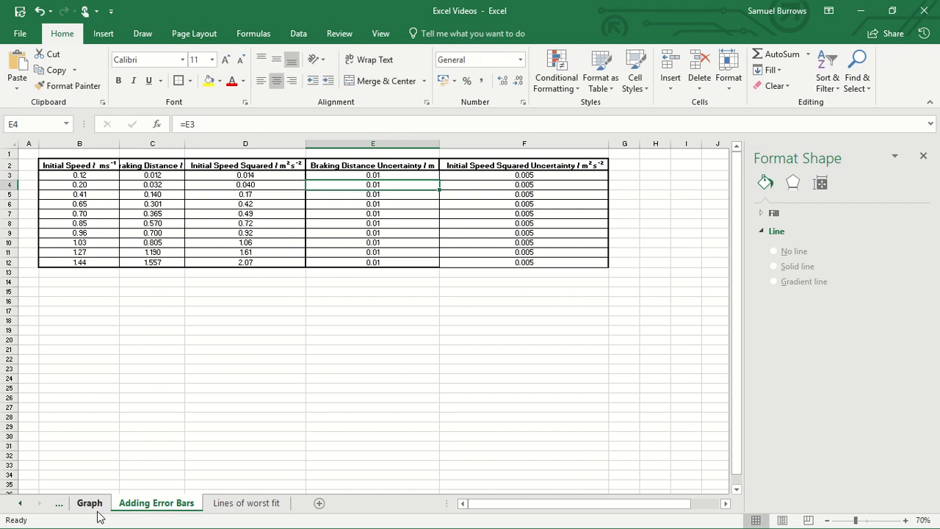
{"action": "left_click", "coordinate": [89, 502]}
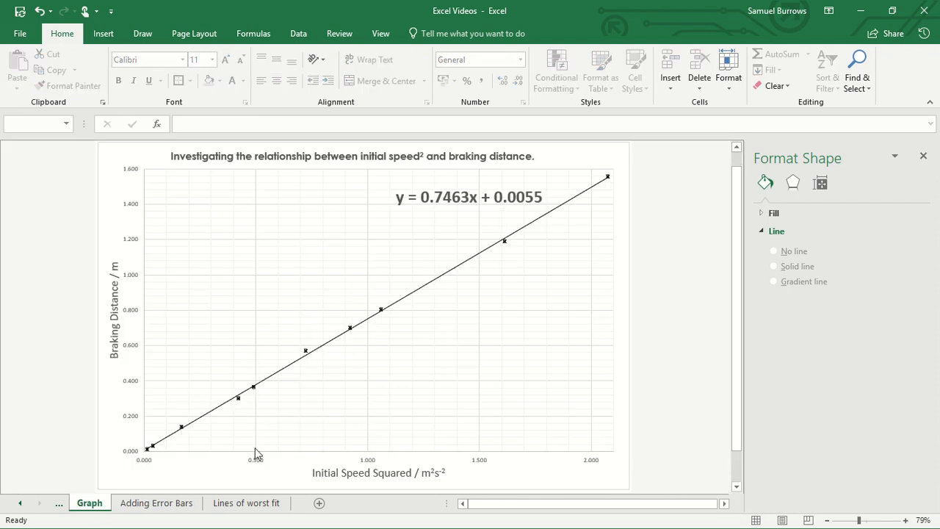
{"action": "mouse_move", "coordinate": [257, 448]}
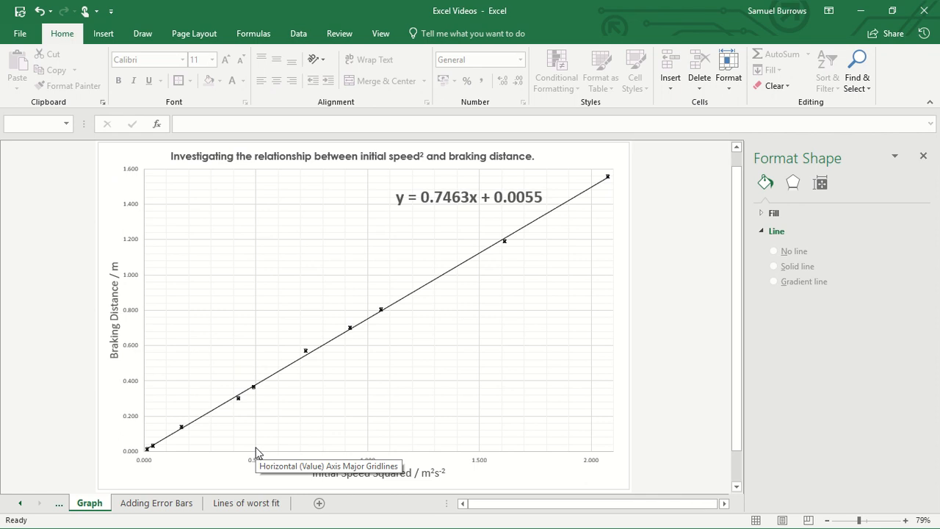
Step: Enter 0.1 as the speed-squared uncertainty in F3 and view the wider horizontal error bars
{"action": "left_click", "coordinate": [156, 502]}
{"action": "type", "text": "0.1"}
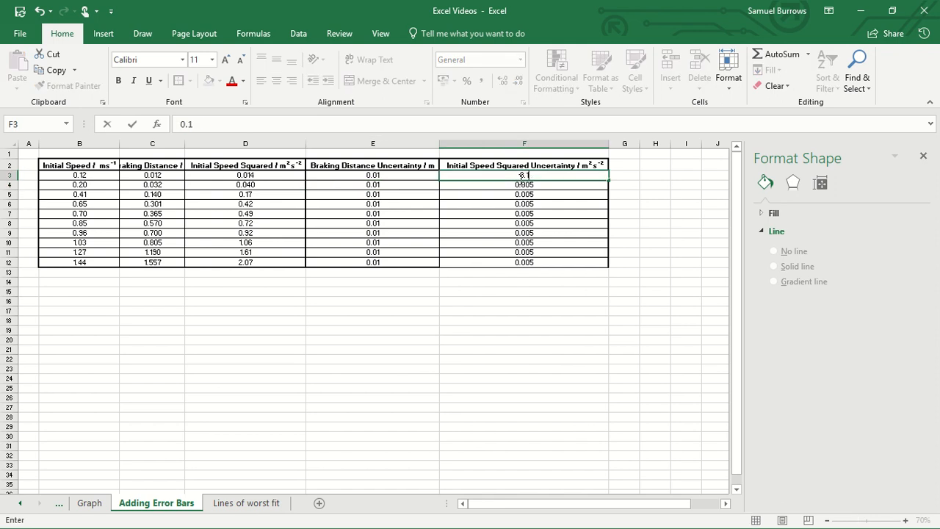
{"action": "key", "text": "Return"}
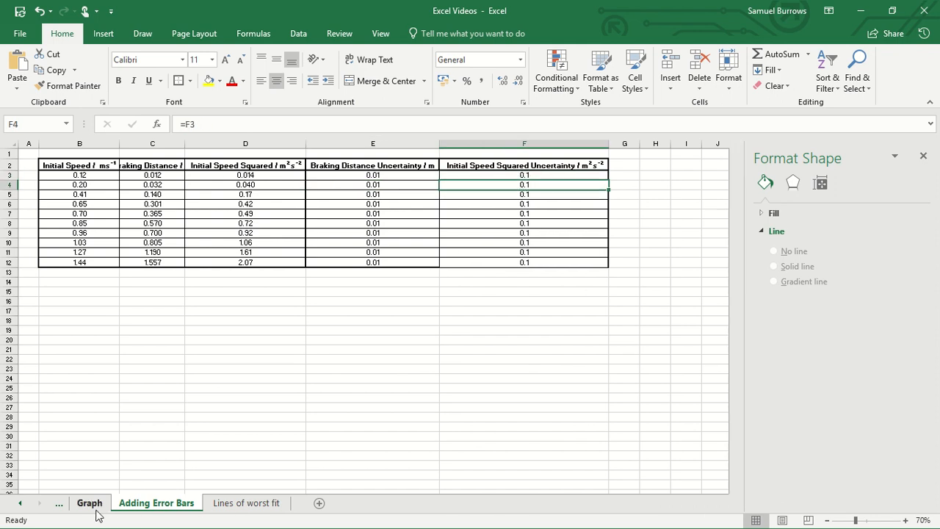
{"action": "left_click", "coordinate": [90, 502]}
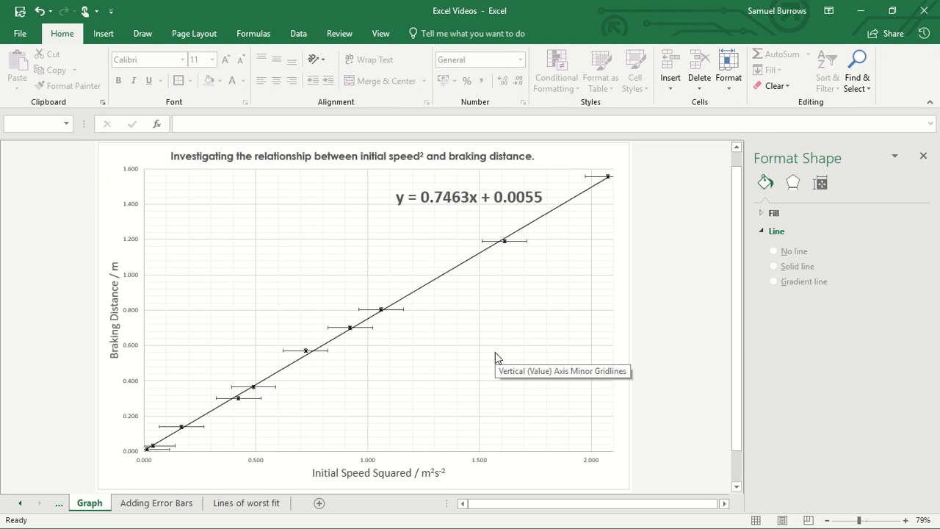